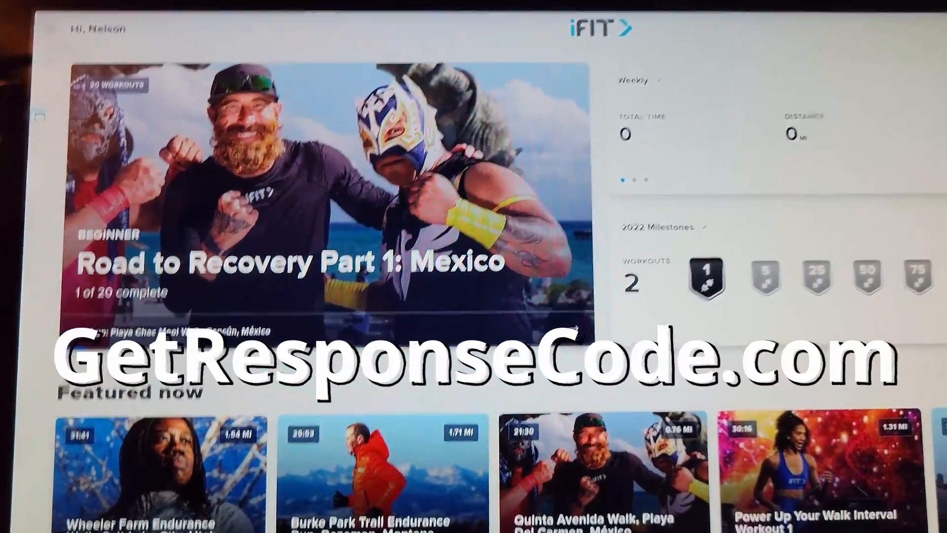
{"action": "scroll", "scroll_direction": "down", "scroll_amount": 3}
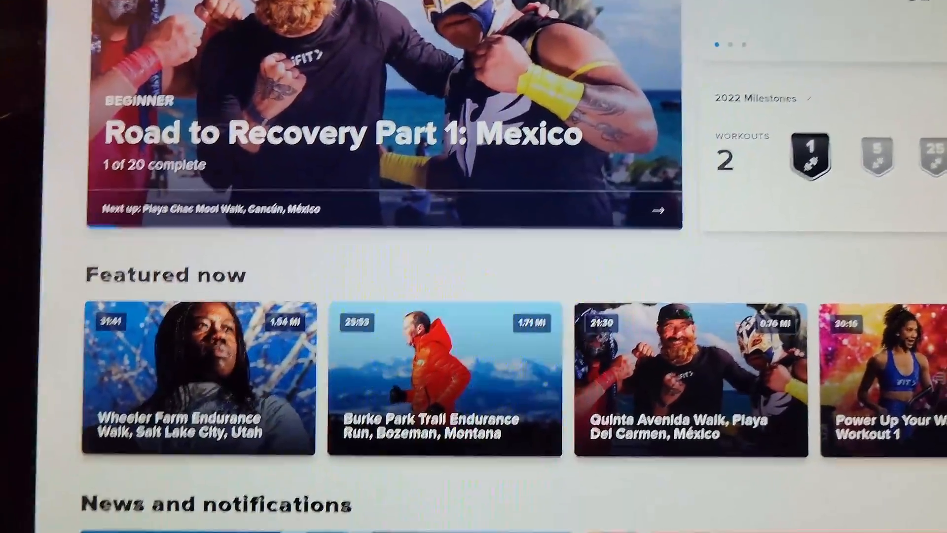
{"action": "scroll", "scroll_direction": "down", "scroll_amount": 3}
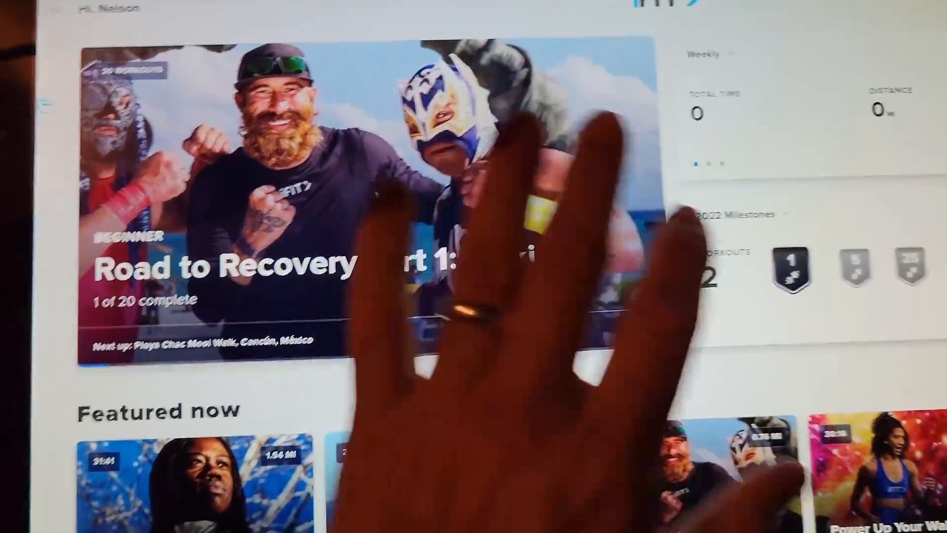
{"action": "scroll", "scroll_direction": "down", "scroll_amount": 3}
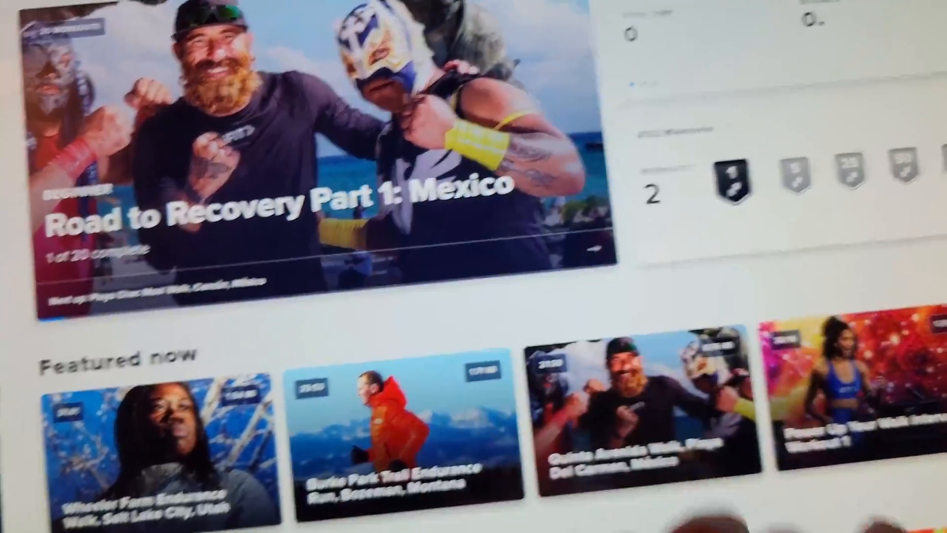
{"action": "scroll", "scroll_direction": "down", "scroll_amount": 3}
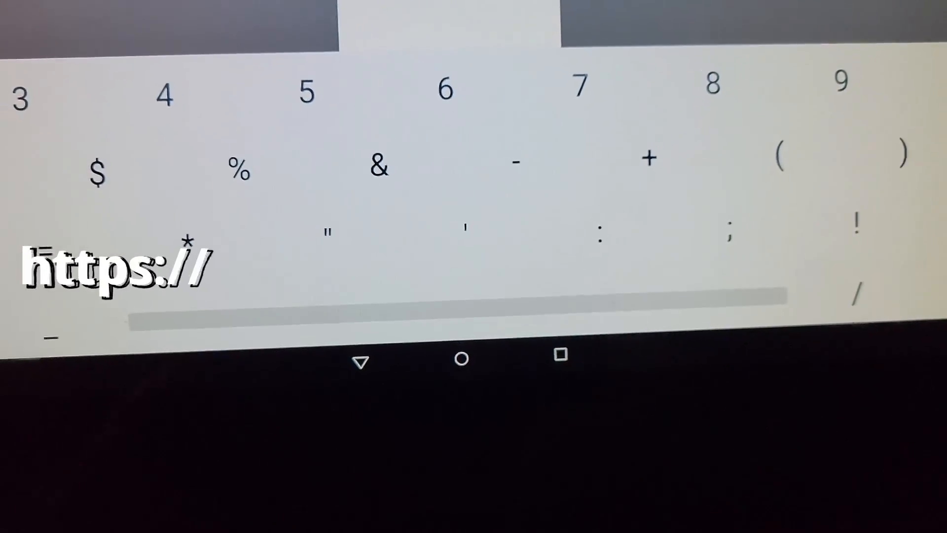
{"action": "type", "text": "www.GetResponse"}
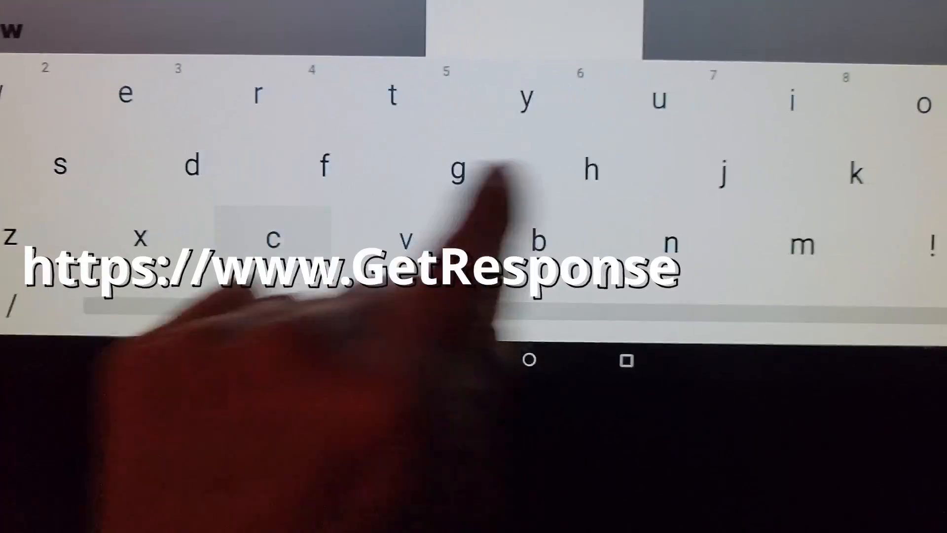
{"action": "type", "text": "Code"}
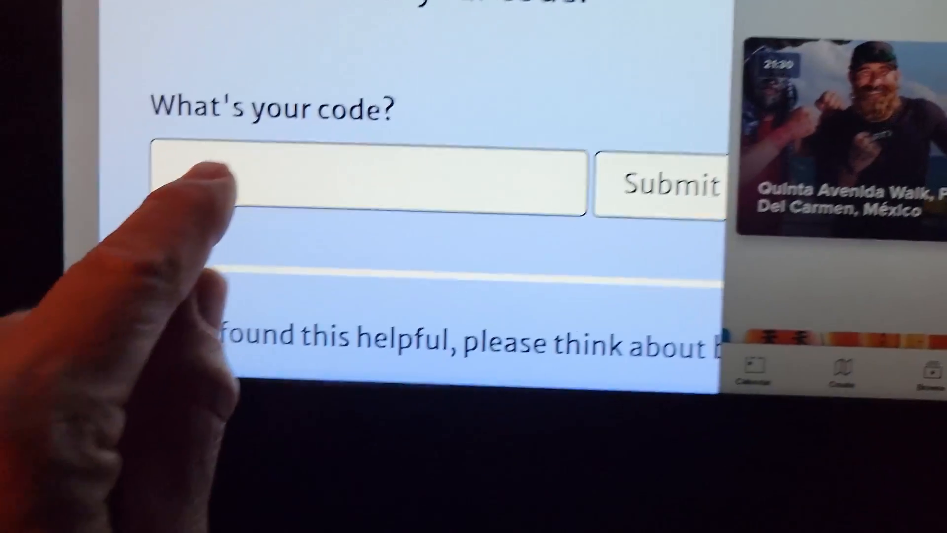
Enter the console's code 154705 into the 'What's your code?' field.
{"action": "left_click", "coordinate": [362, 184]}
{"action": "type", "text": "154705"}
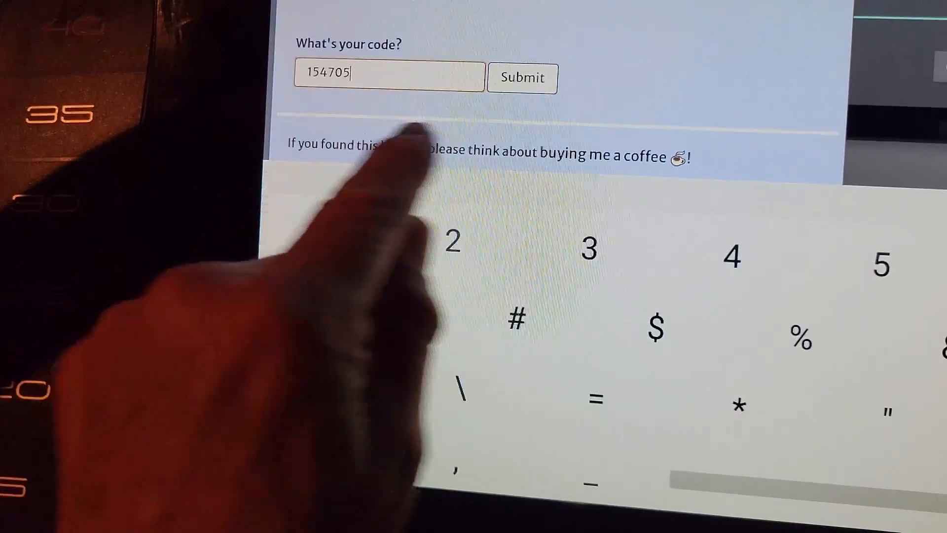
{"action": "left_click", "coordinate": [522, 78]}
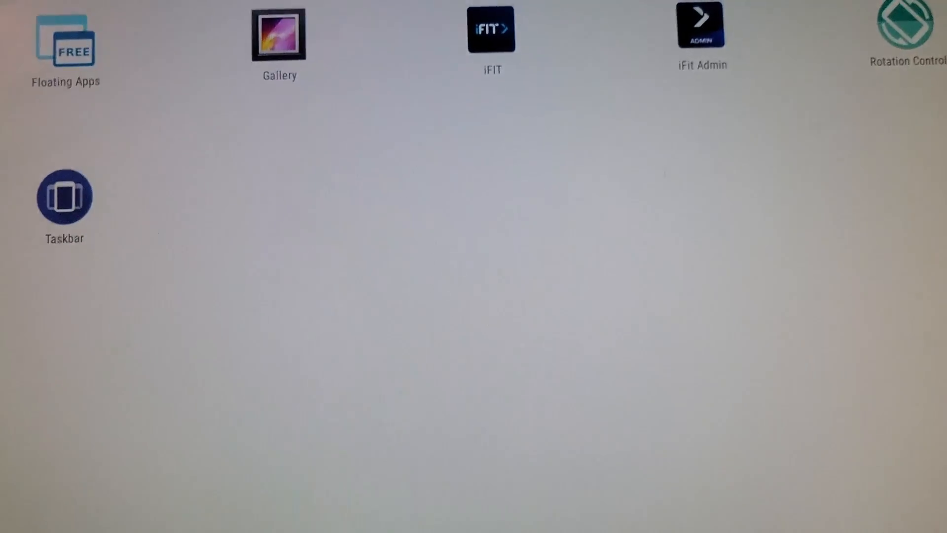
{"action": "scroll", "scroll_direction": "down", "scroll_amount": 3}
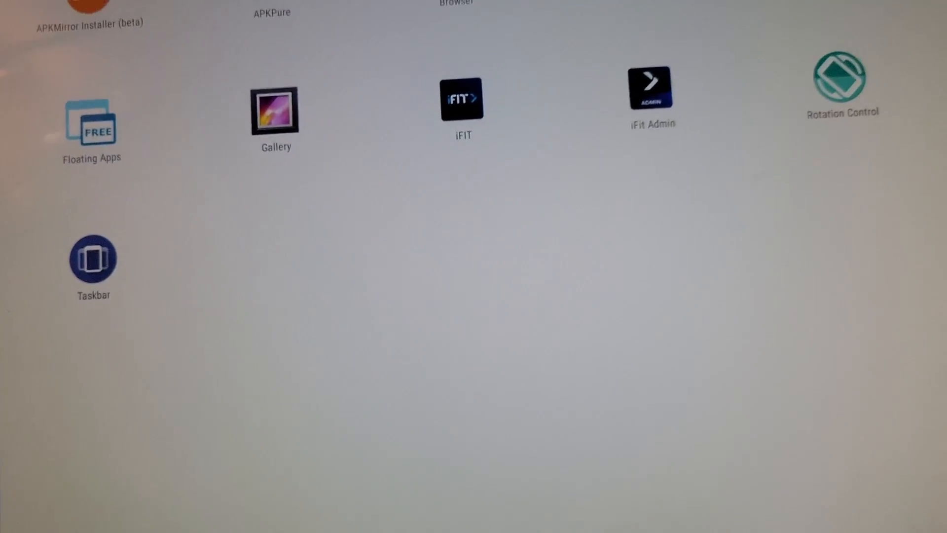